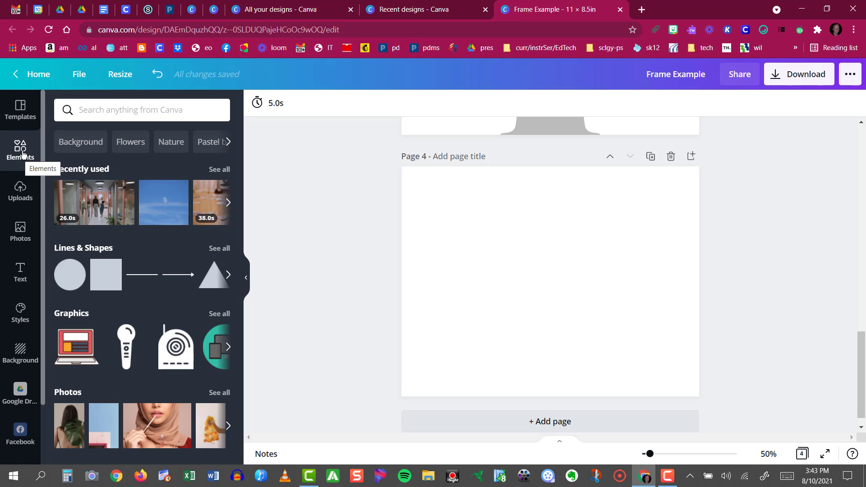
{"action": "mouse_move", "coordinate": [20, 152]}
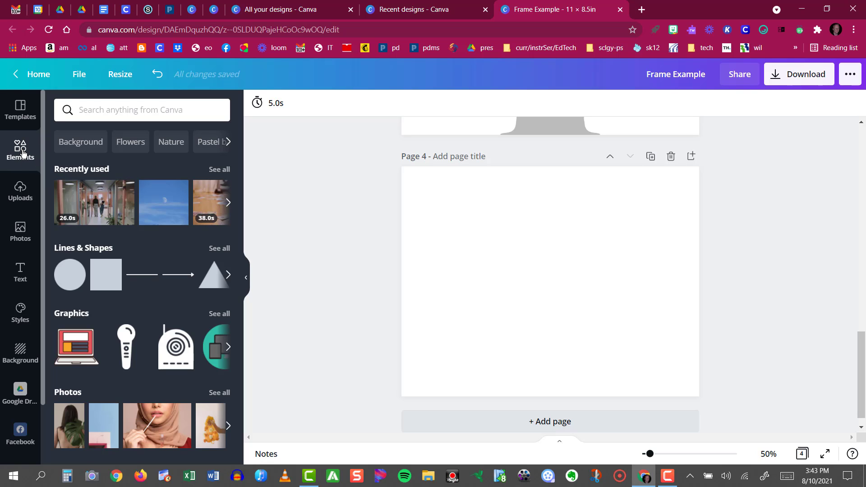
{"action": "mouse_move", "coordinate": [20, 149]}
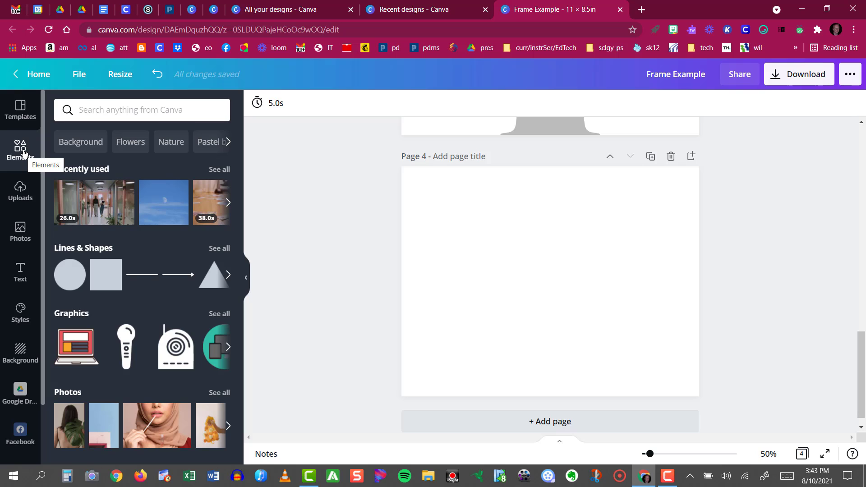
{"action": "mouse_move", "coordinate": [150, 276]}
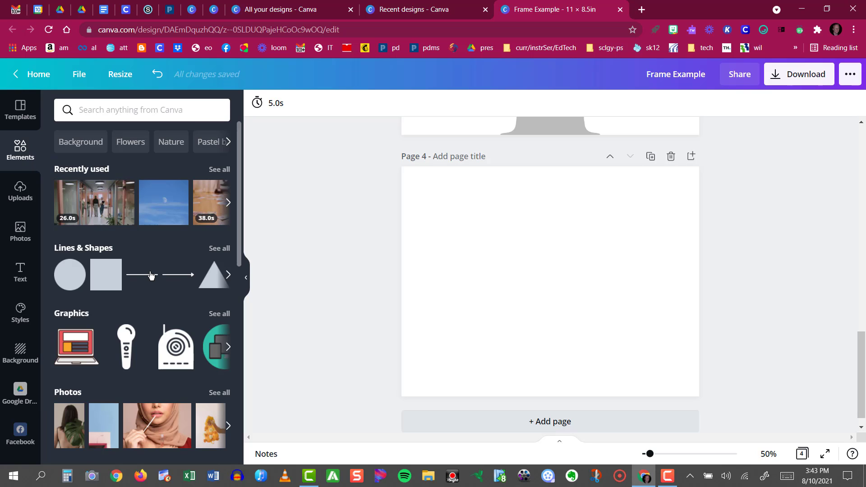
Show the full collection of grid layouts in the Elements panel
{"action": "scroll", "scroll_direction": "down", "scroll_amount": 3}
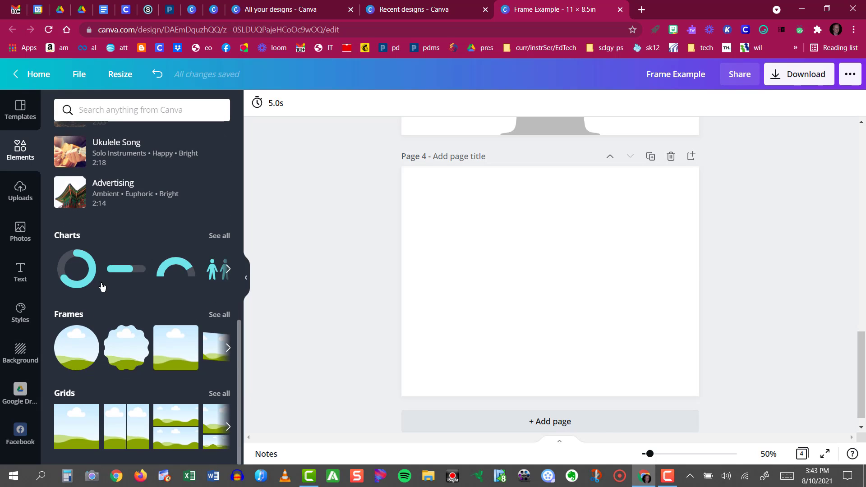
{"action": "mouse_move", "coordinate": [62, 354]}
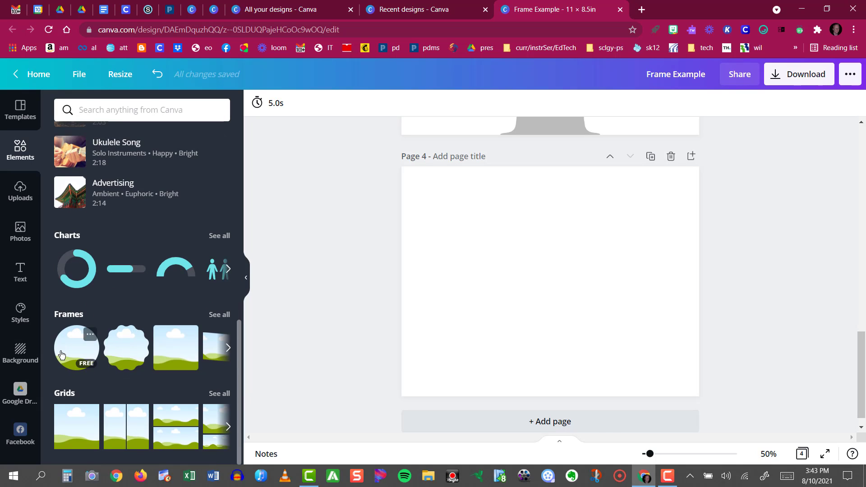
{"action": "mouse_move", "coordinate": [86, 409]}
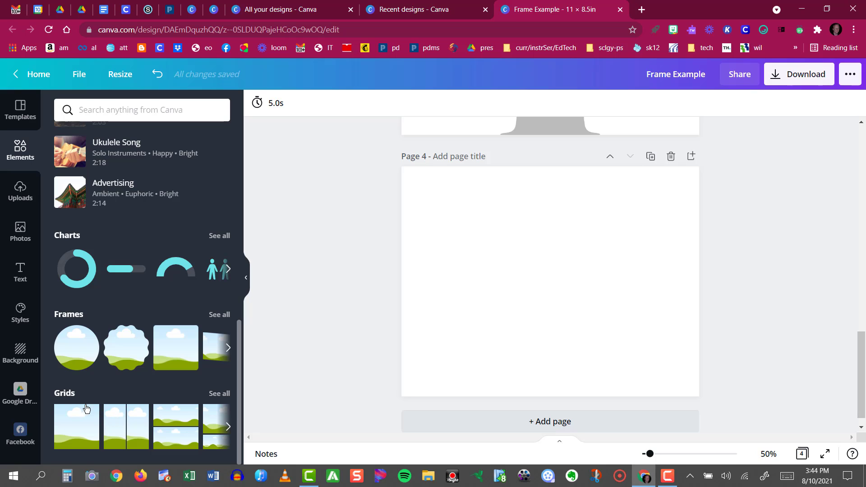
{"action": "mouse_move", "coordinate": [220, 397]}
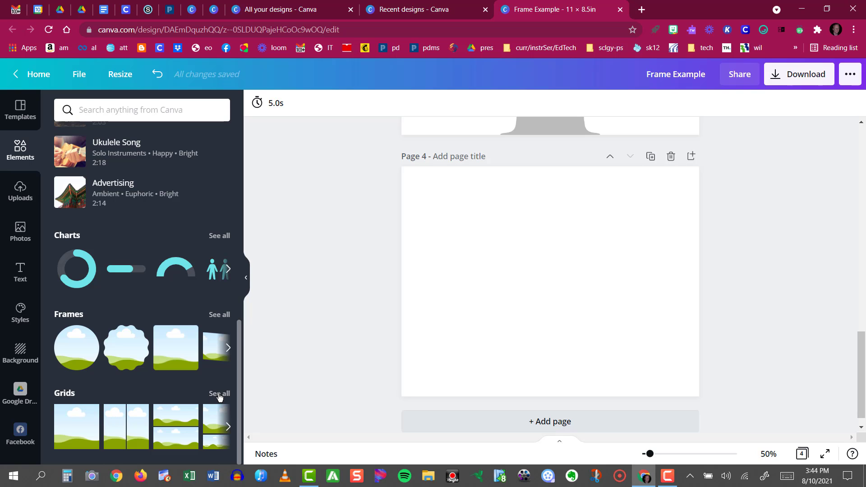
{"action": "left_click", "coordinate": [219, 394]}
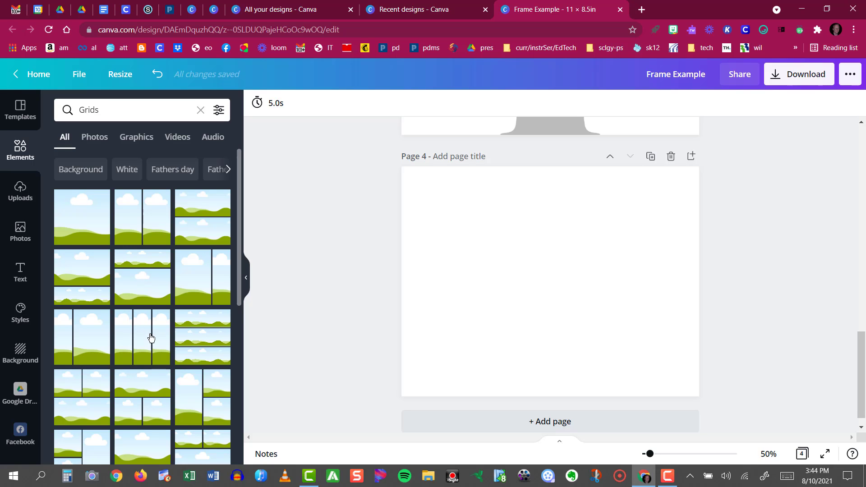
{"action": "mouse_move", "coordinate": [146, 309]}
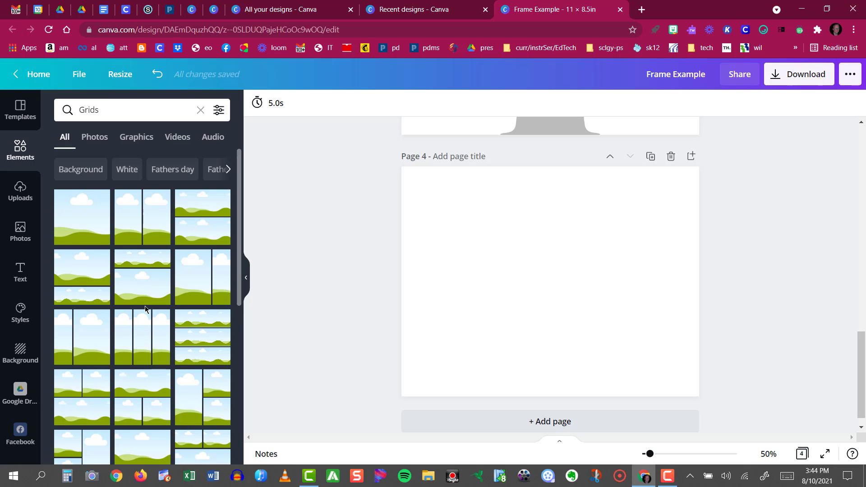
Add the grid with one wide top cell and two bottom cells to page 4
{"action": "scroll", "scroll_direction": "down", "scroll_amount": 3}
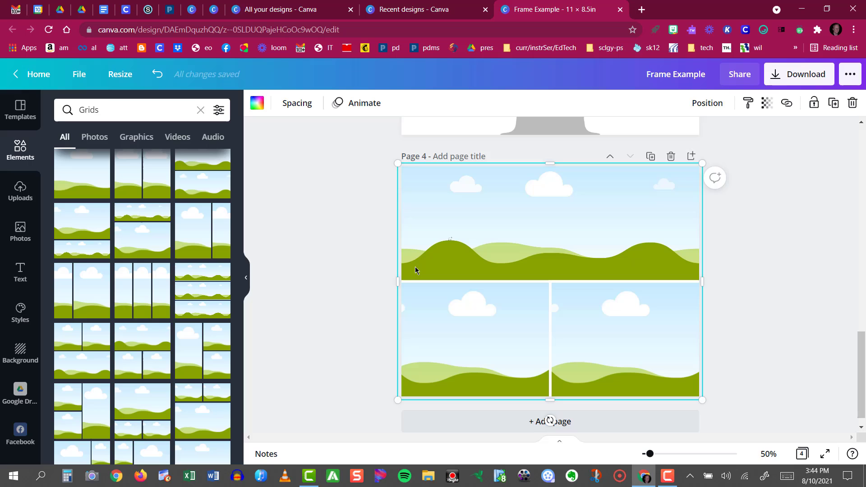
{"action": "mouse_move", "coordinate": [512, 184]}
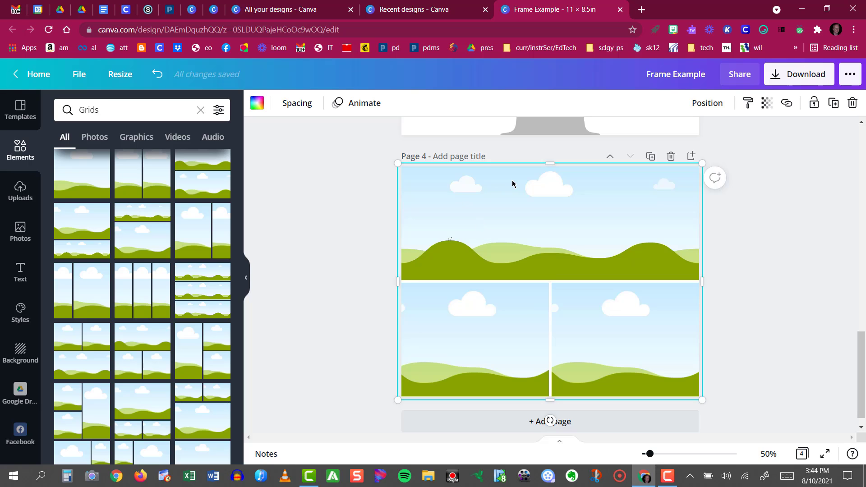
{"action": "mouse_move", "coordinate": [578, 208]}
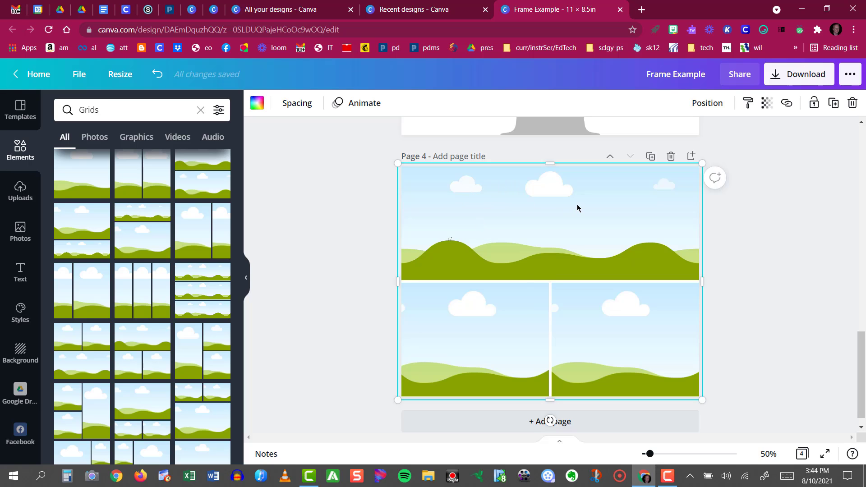
{"action": "mouse_move", "coordinate": [617, 341]}
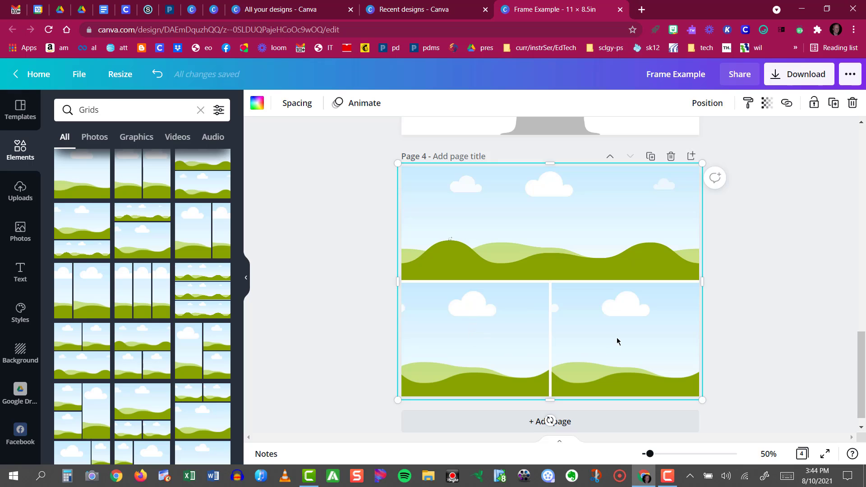
{"action": "mouse_move", "coordinate": [400, 225]}
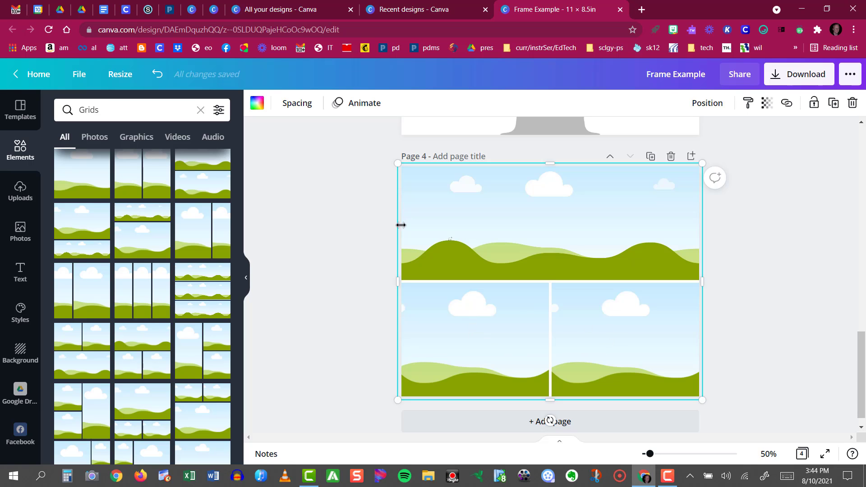
{"action": "mouse_move", "coordinate": [593, 309]}
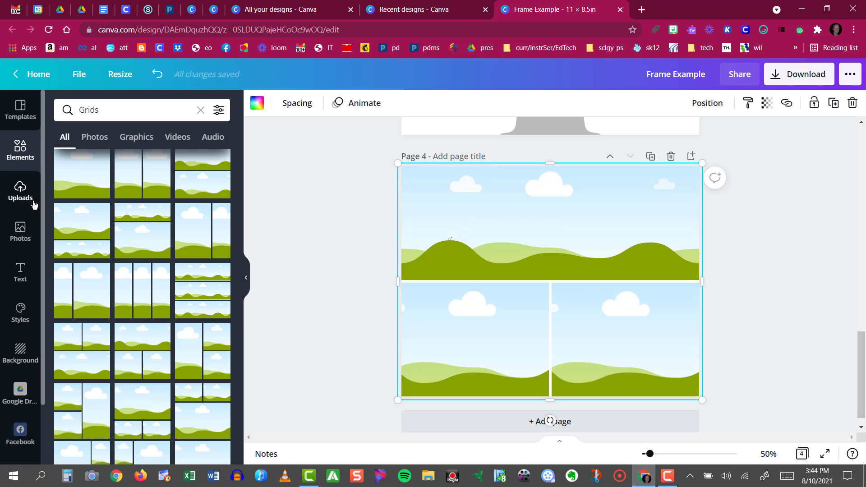
Drop the uploaded orca photo into the wide top cell of the grid
{"action": "left_click", "coordinate": [20, 190]}
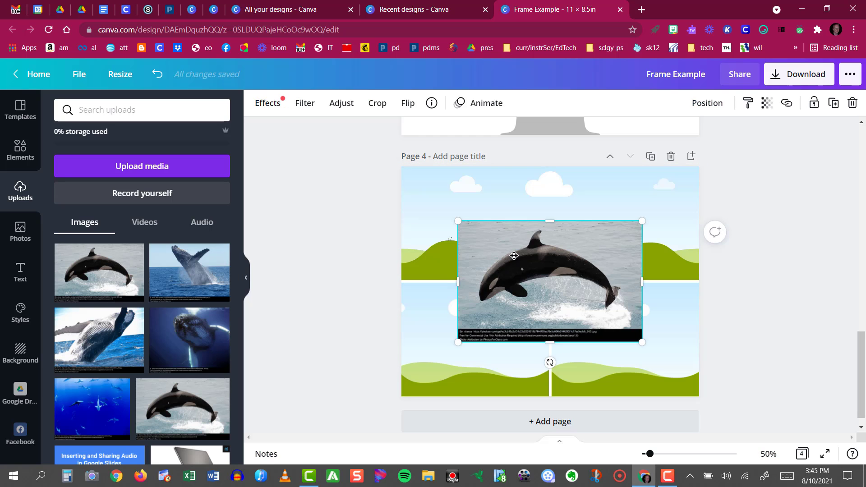
{"action": "left_click_drag", "start_coordinate": [514, 255], "coordinate": [506, 237]}
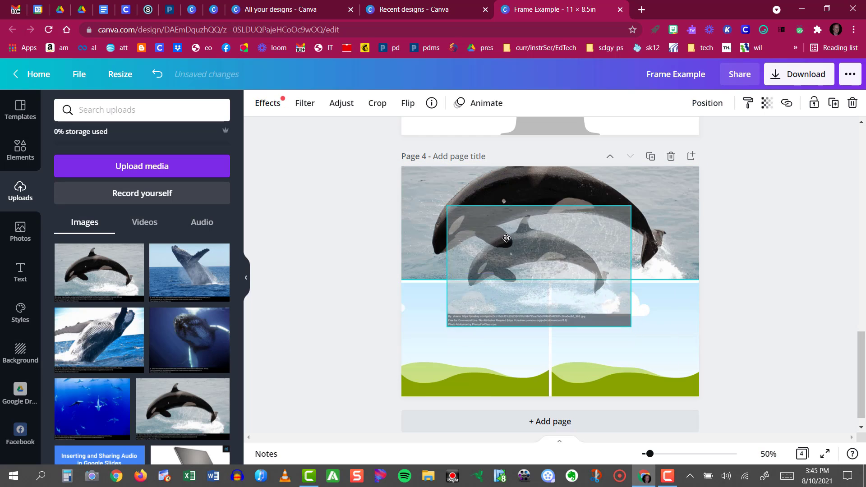
{"action": "left_click_drag", "start_coordinate": [505, 249], "coordinate": [508, 210]}
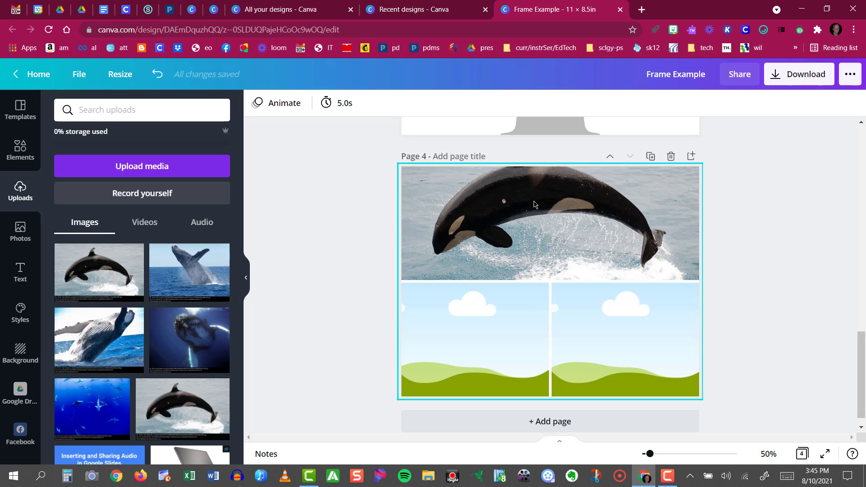
{"action": "mouse_move", "coordinate": [543, 203]}
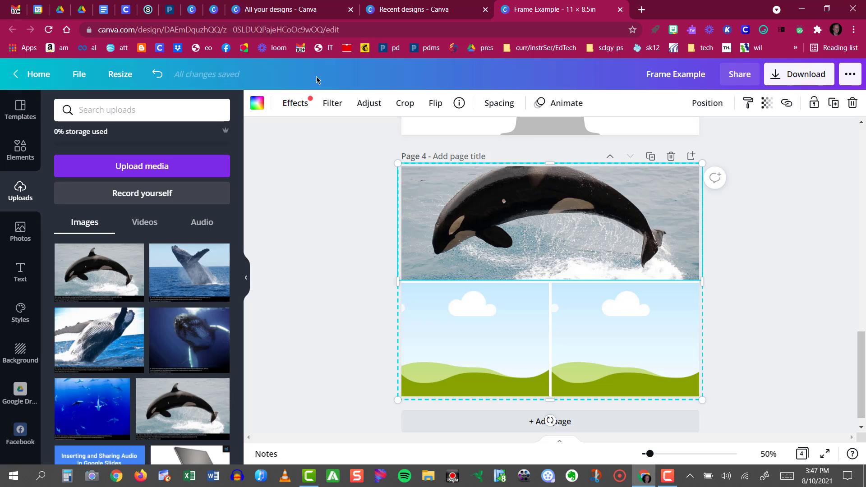
{"action": "mouse_move", "coordinate": [448, 108]}
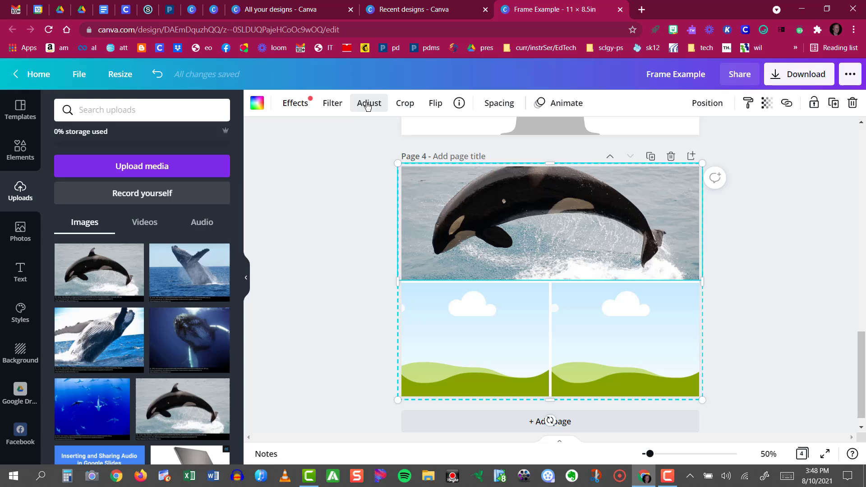
Reposition the orca photo in its cell so the dorsal fin and whole body show
{"action": "left_click", "coordinate": [369, 103]}
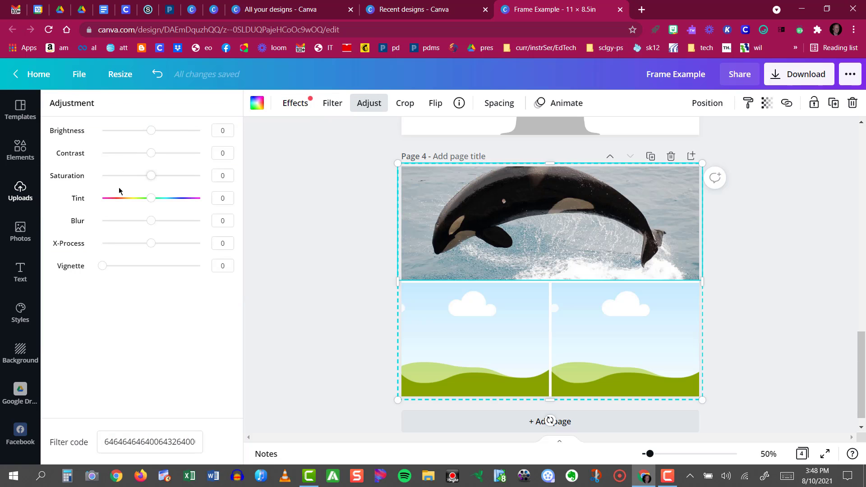
{"action": "mouse_move", "coordinate": [122, 240]}
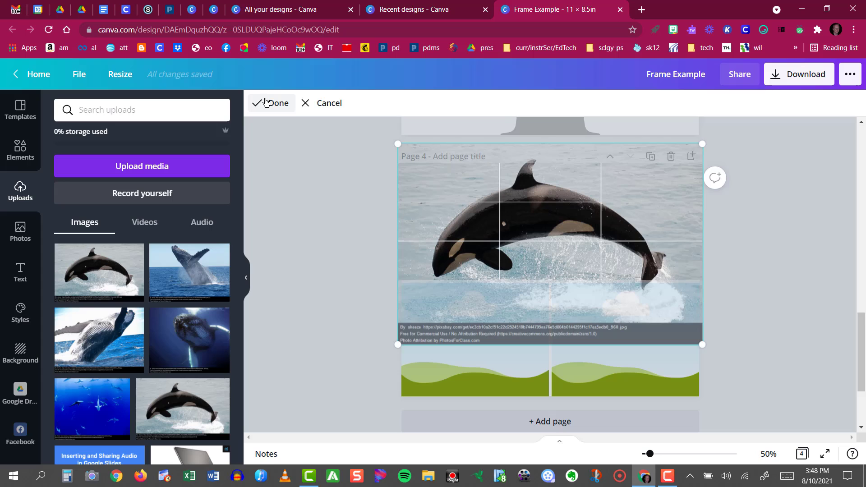
{"action": "left_click", "coordinate": [272, 103]}
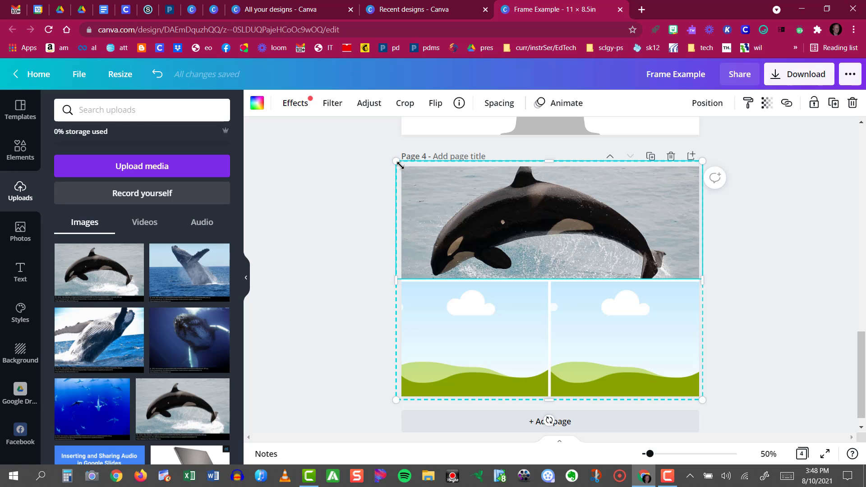
Shrink the grid slightly so a page margin surrounds it
{"action": "left_click_drag", "start_coordinate": [396, 160], "coordinate": [409, 169]}
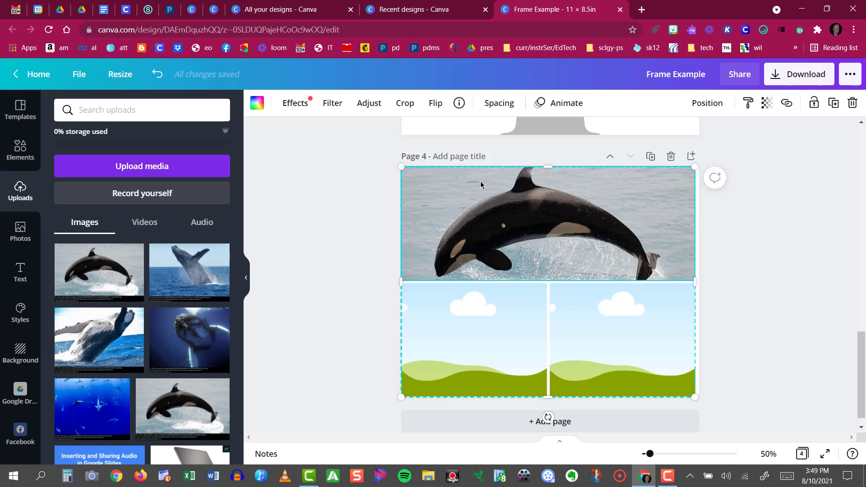
{"action": "mouse_move", "coordinate": [484, 185]}
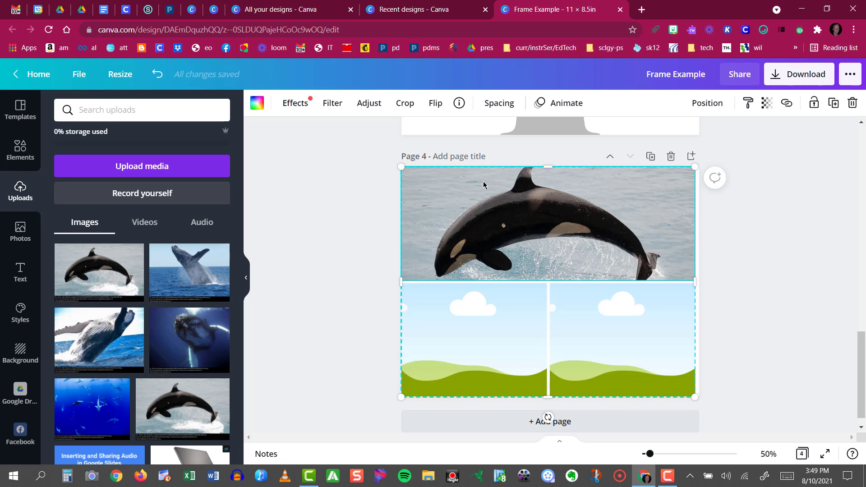
{"action": "left_click_drag", "start_coordinate": [695, 282], "coordinate": [680, 275]}
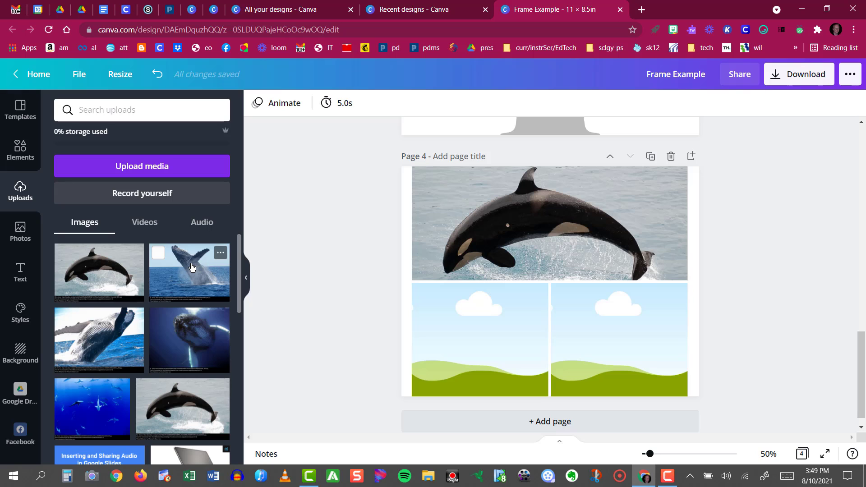
Fill both lower grid cells with breaching humpback whale photos and adjust the framing
{"action": "left_click", "coordinate": [189, 272]}
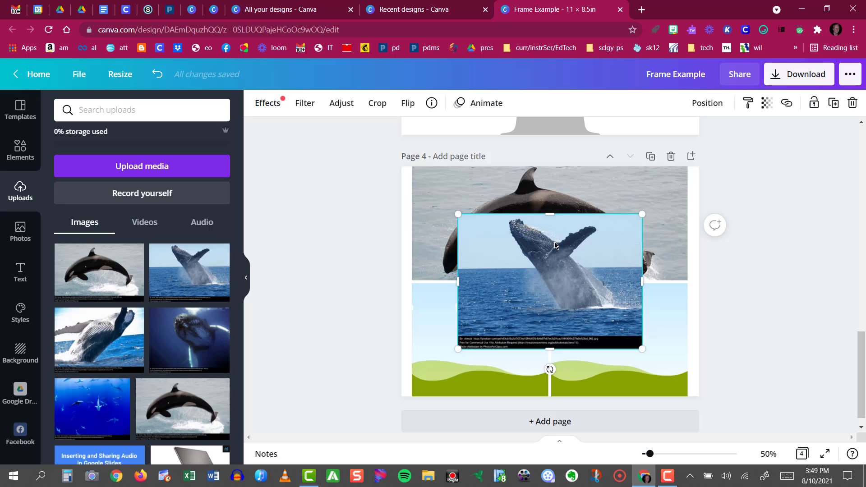
{"action": "left_click_drag", "start_coordinate": [554, 245], "coordinate": [504, 282]}
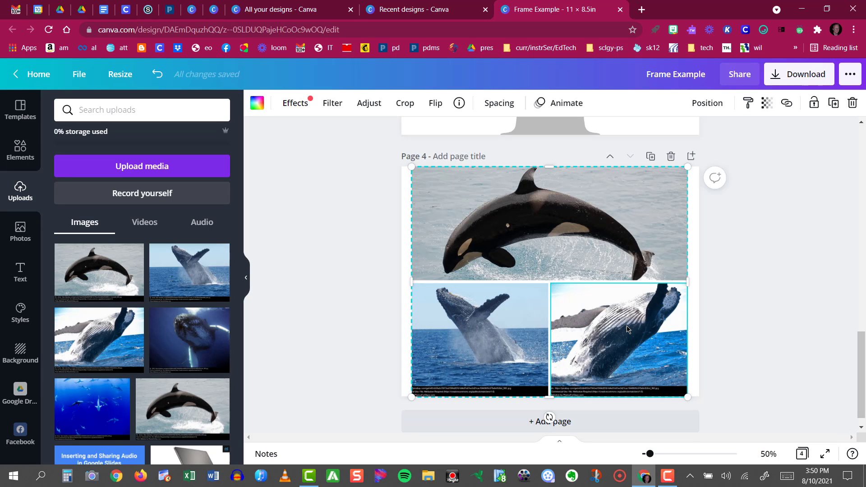
{"action": "double_click", "coordinate": [616, 339]}
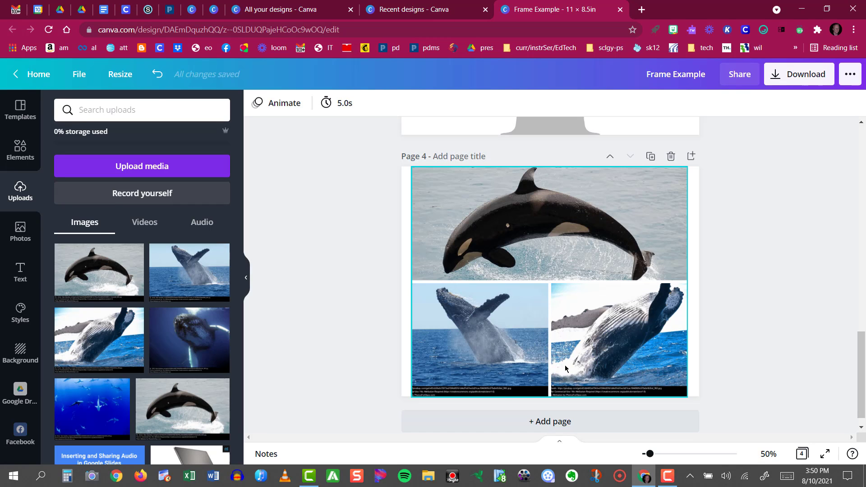
Stretch the whale grid to span the full page width
{"action": "left_click", "coordinate": [619, 339]}
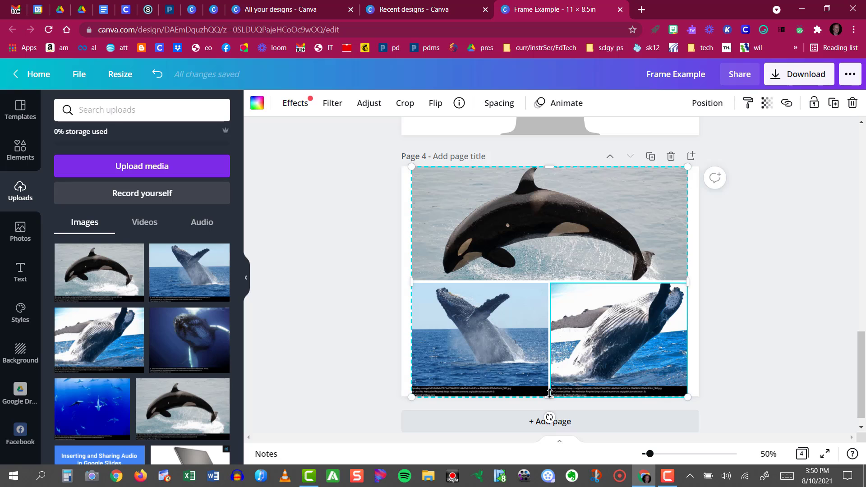
{"action": "left_click_drag", "start_coordinate": [549, 397], "coordinate": [545, 393]}
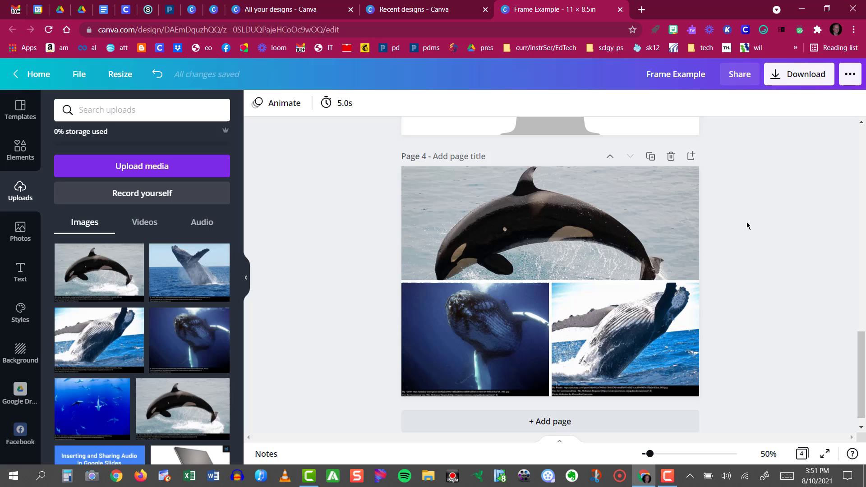
{"action": "mouse_move", "coordinate": [316, 151]}
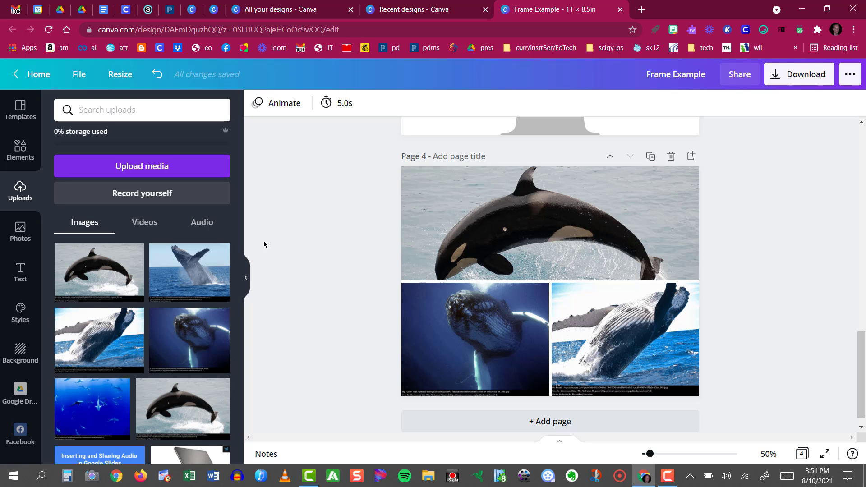
{"action": "mouse_move", "coordinate": [406, 287]}
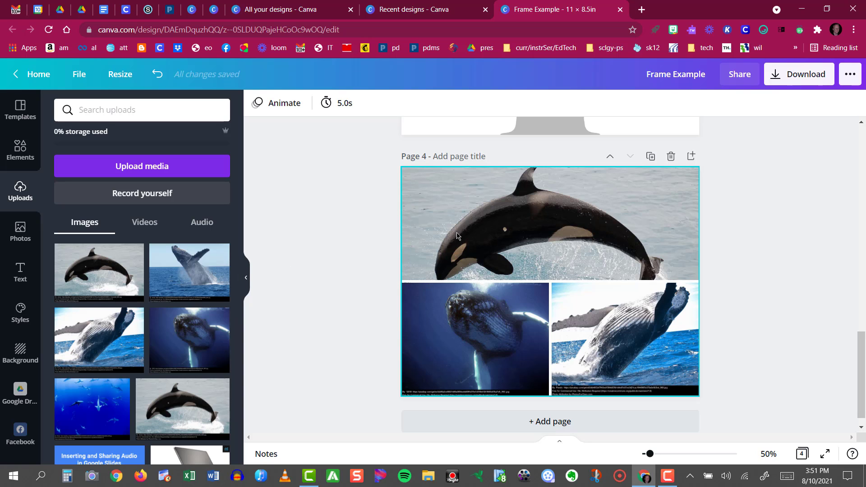
{"action": "mouse_move", "coordinate": [528, 306]}
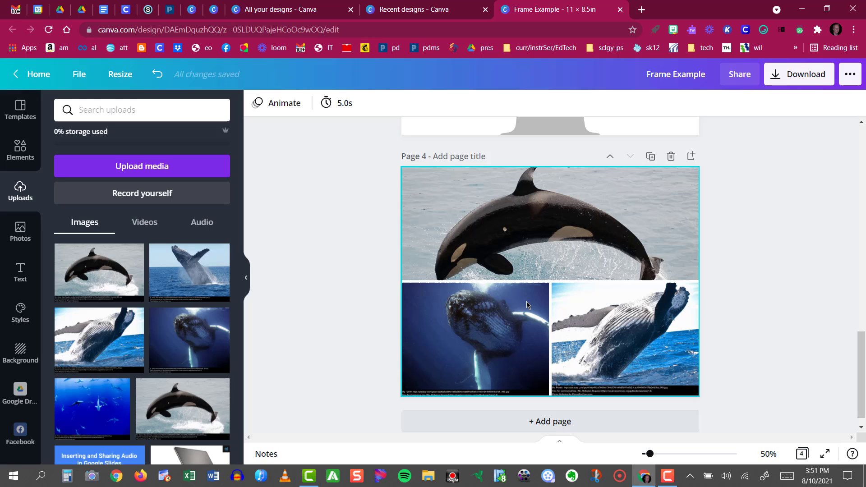
{"action": "mouse_move", "coordinate": [489, 306]}
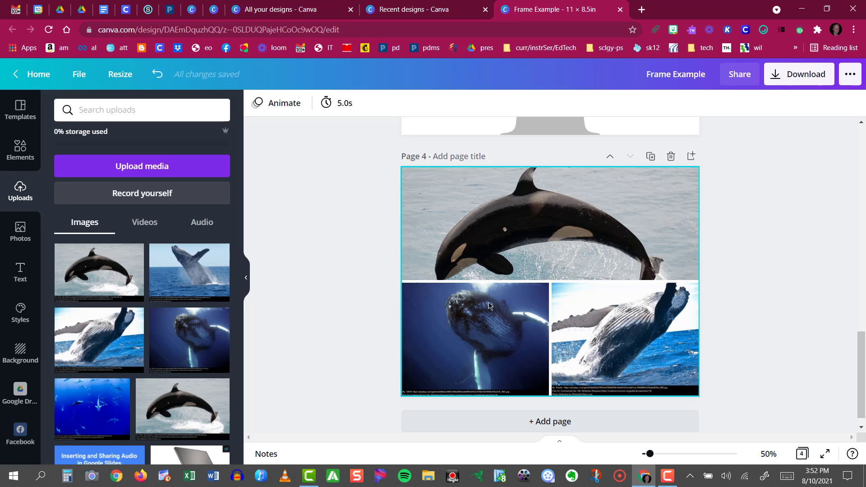
{"action": "mouse_move", "coordinate": [623, 336]}
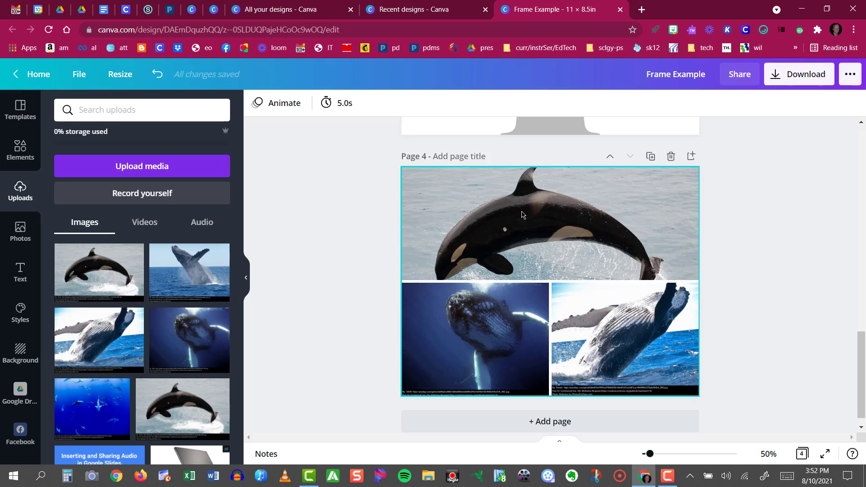
Bring up the download options, set to PNG for all 4 pages
{"action": "left_click", "coordinate": [759, 130]}
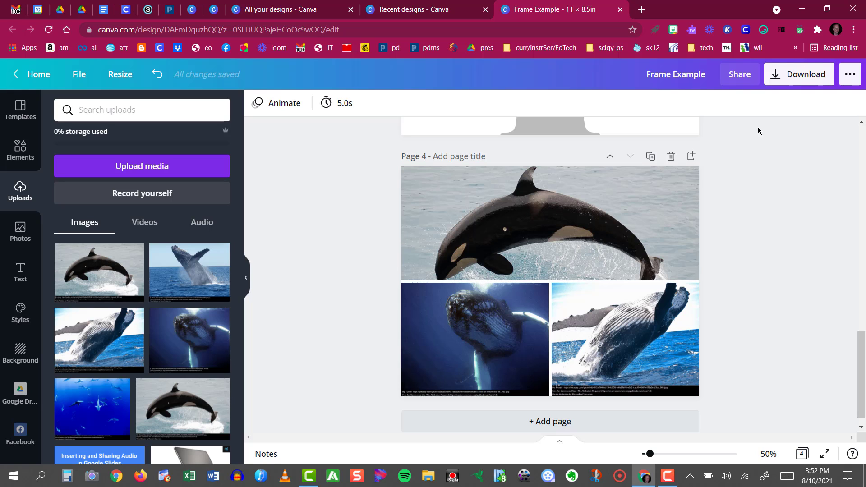
{"action": "left_click", "coordinate": [798, 74]}
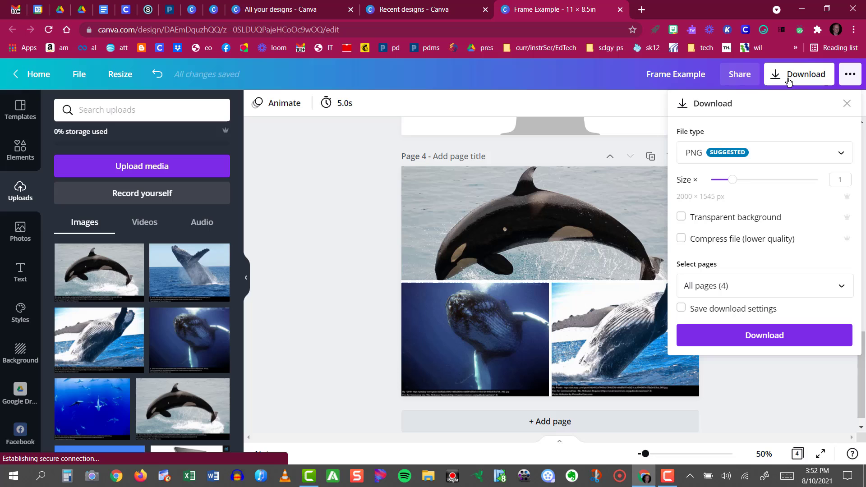
{"action": "mouse_move", "coordinate": [743, 161]}
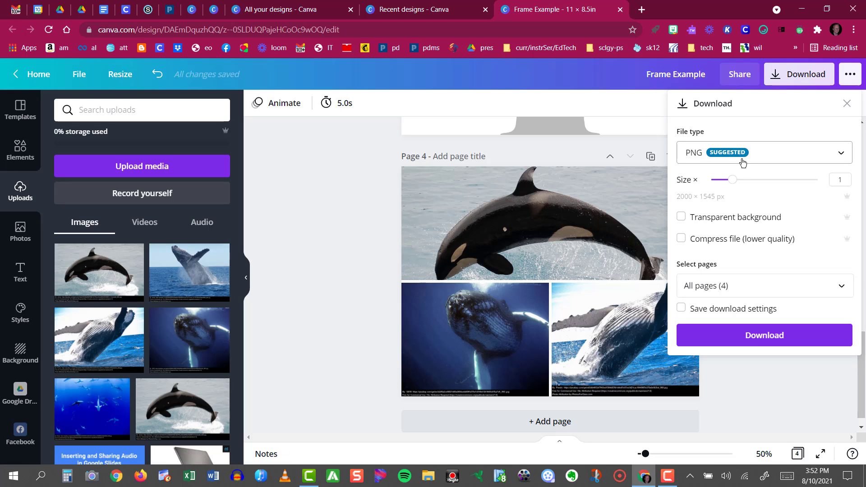
{"action": "mouse_move", "coordinate": [742, 162]}
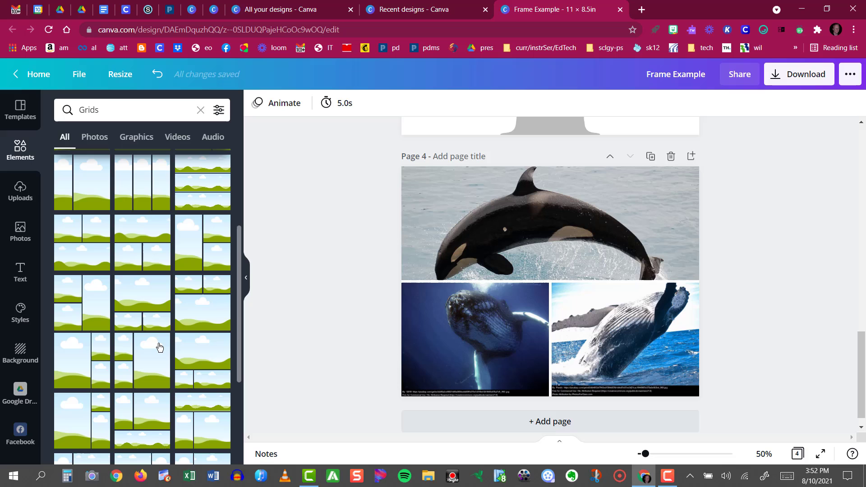
{"action": "scroll", "scroll_direction": "down", "scroll_amount": 3}
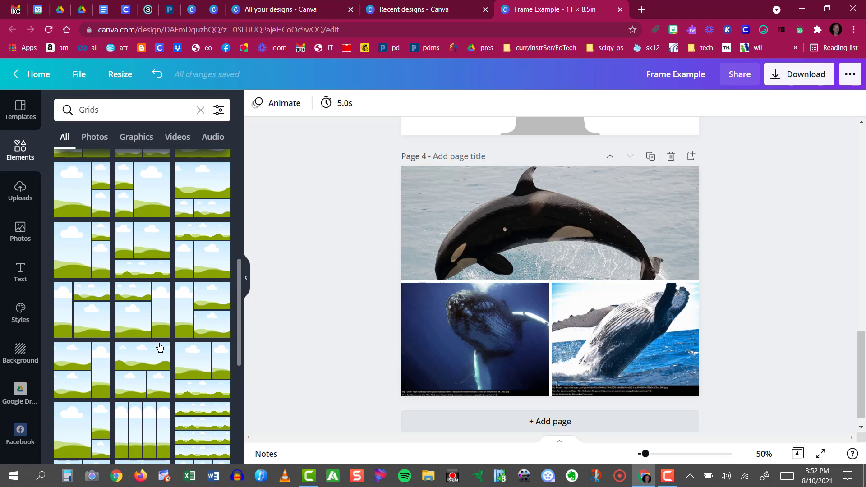
{"action": "scroll", "scroll_direction": "down", "scroll_amount": 3}
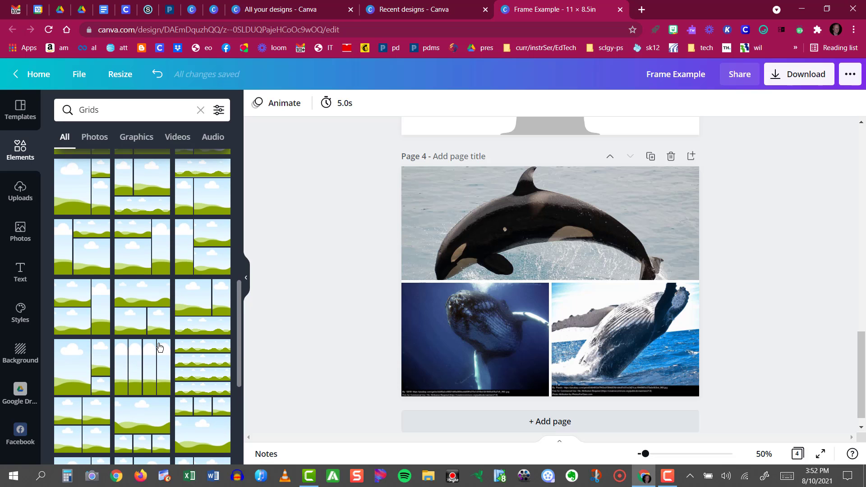
{"action": "scroll", "scroll_direction": "down", "scroll_amount": 3}
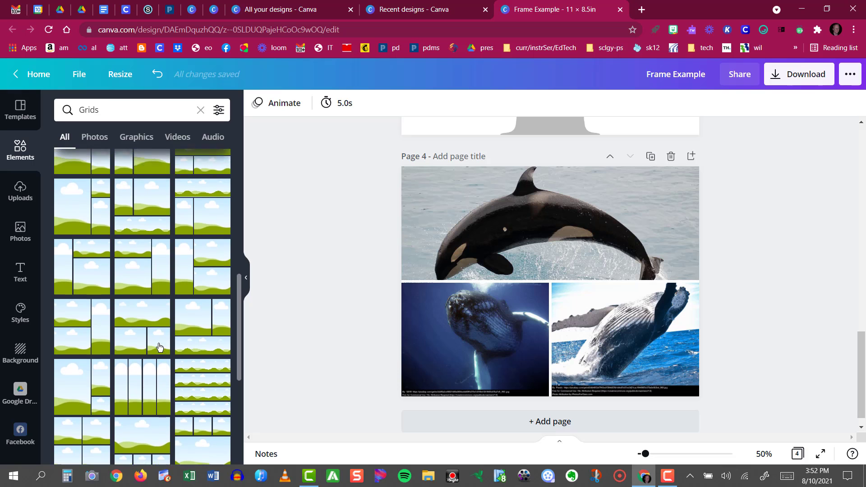
{"action": "scroll", "scroll_direction": "down", "scroll_amount": 3}
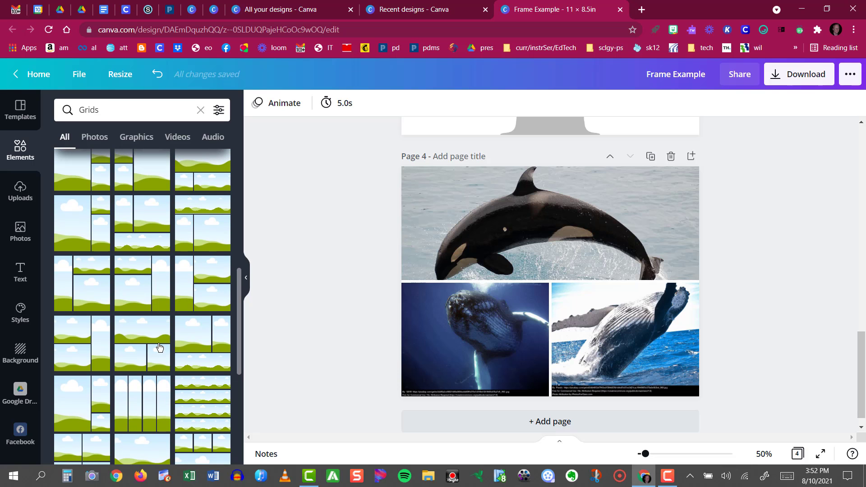